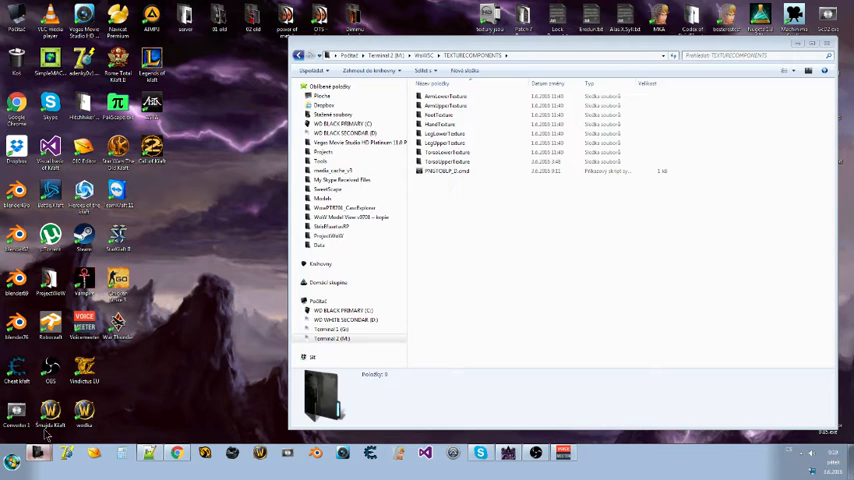
mouse_move(232, 336)
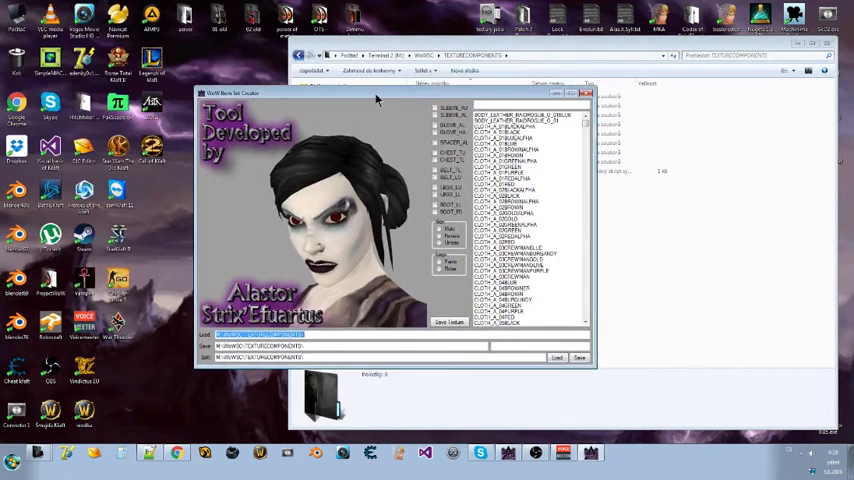
- Drag the WoW Item Set Creator window into place over the Explorer texture folder
drag(378, 93, 308, 101)
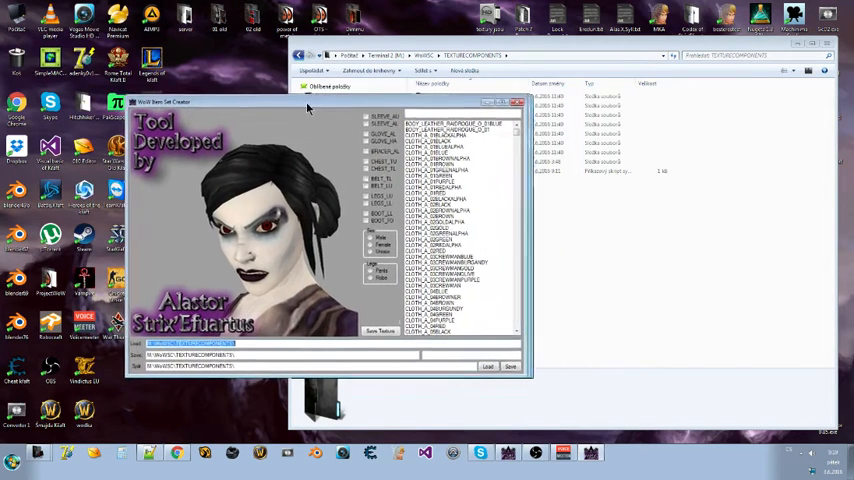
drag(308, 101, 250, 78)
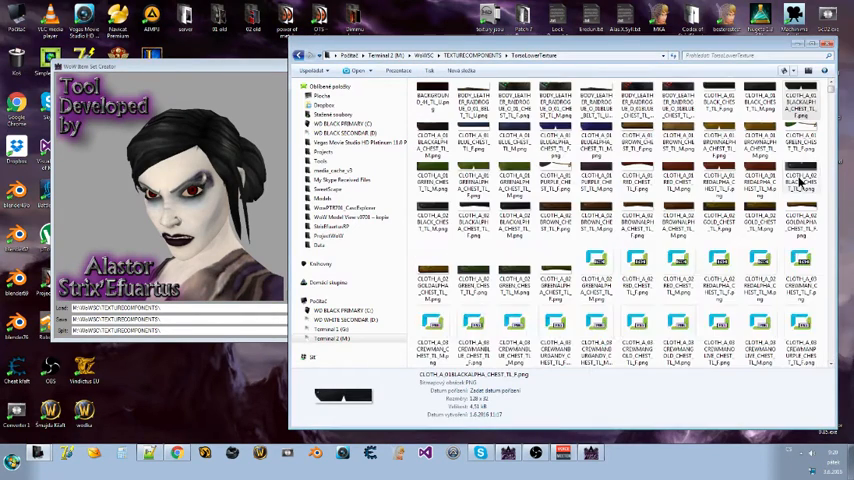
scroll(down, 3)
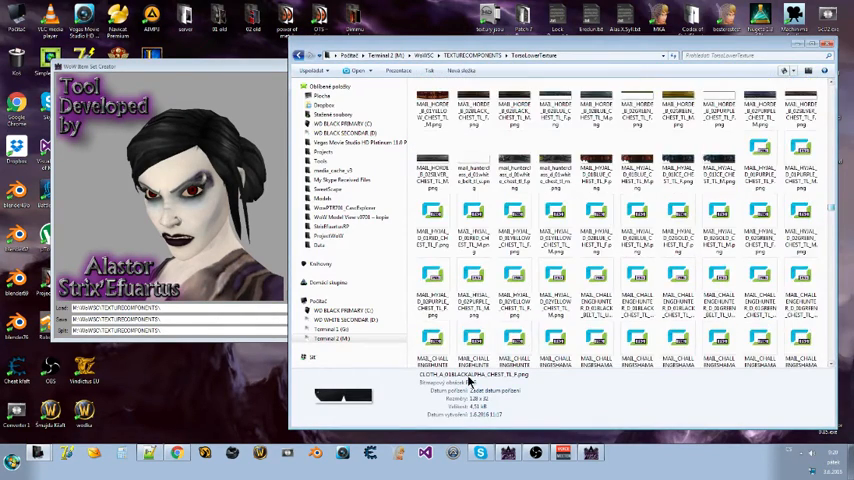
click(555, 290)
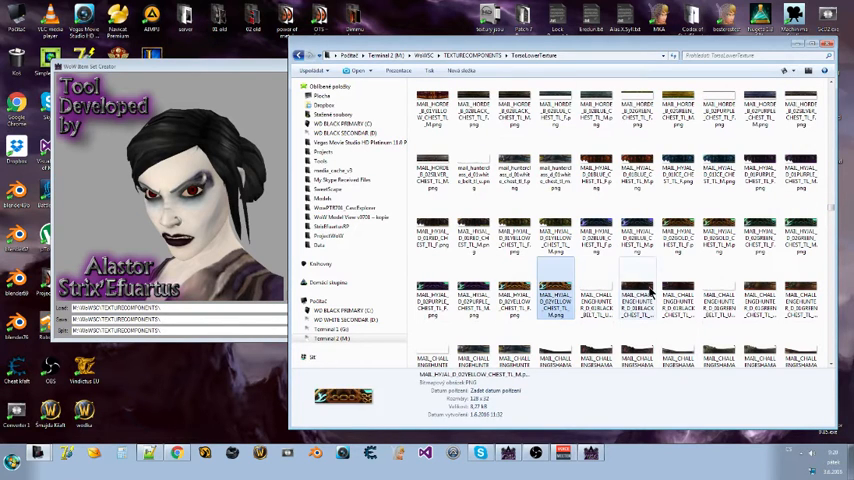
click(635, 300)
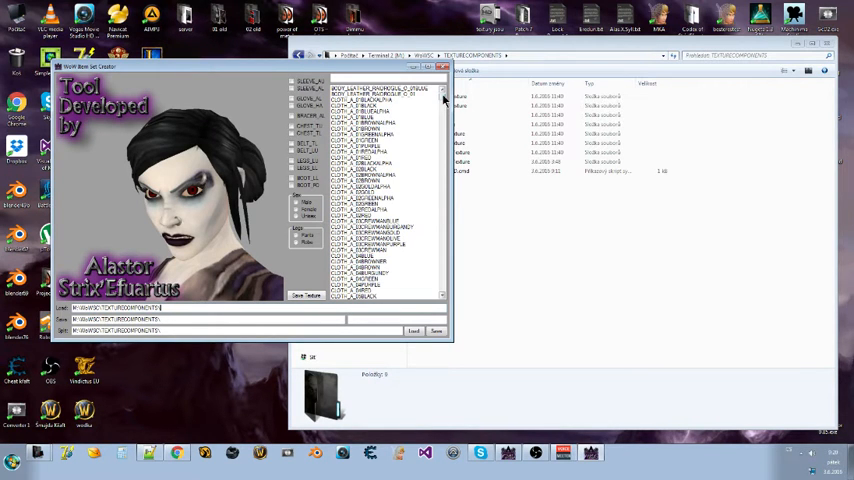
- Preview orange and green plate textures, then set Legs to Robe for ROBE_NORTHREND_B_02PURPLE
scroll(down, 3)
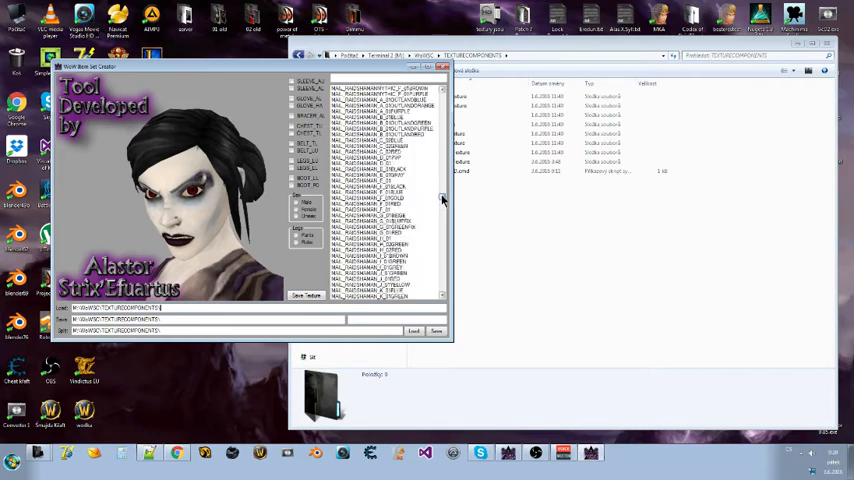
scroll(down, 3)
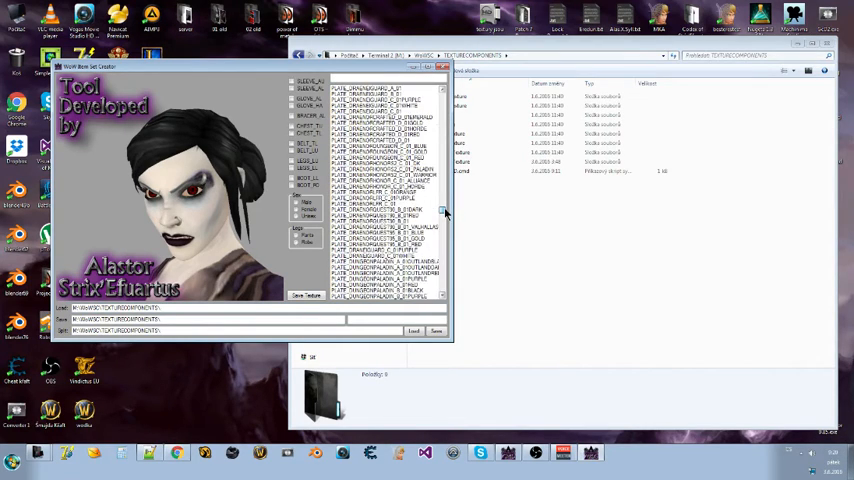
scroll(down, 3)
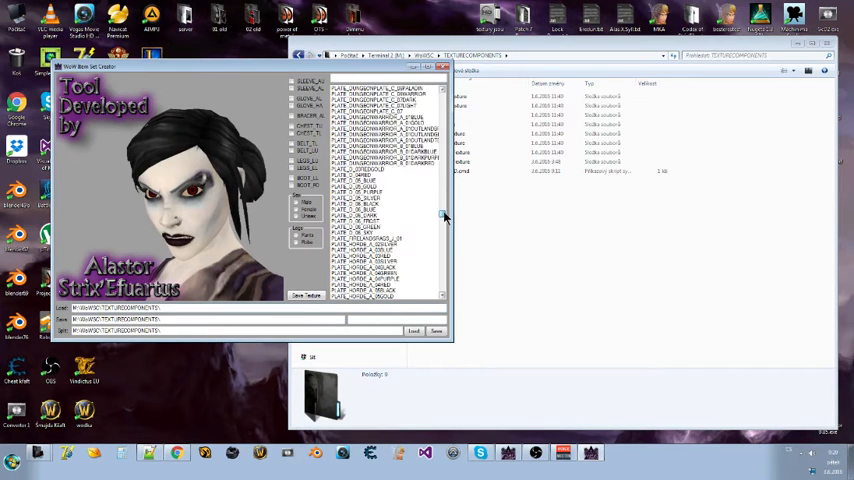
scroll(down, 3)
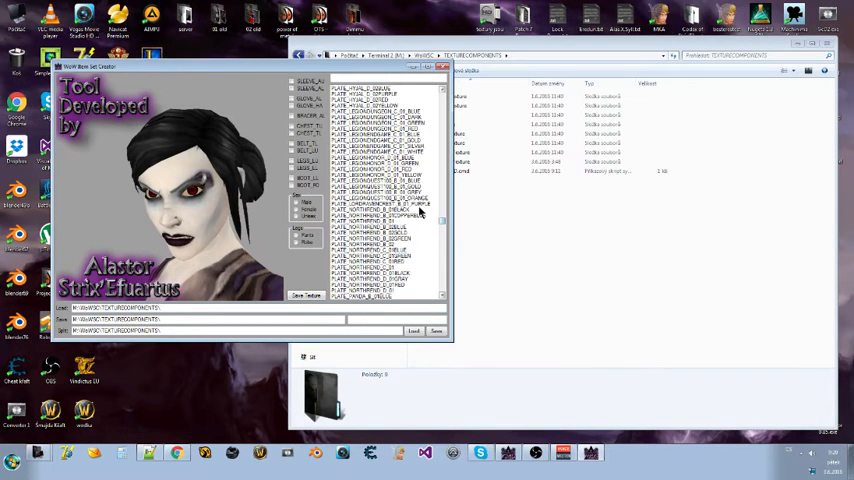
click(390, 190)
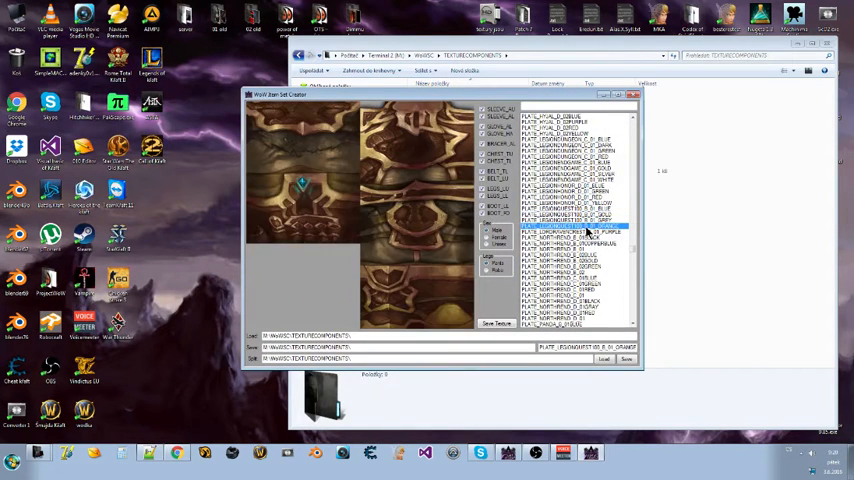
click(568, 189)
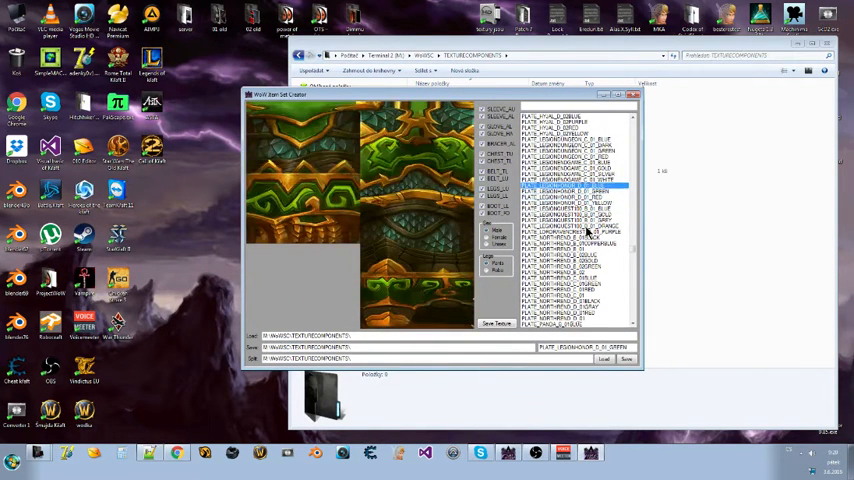
click(570, 156)
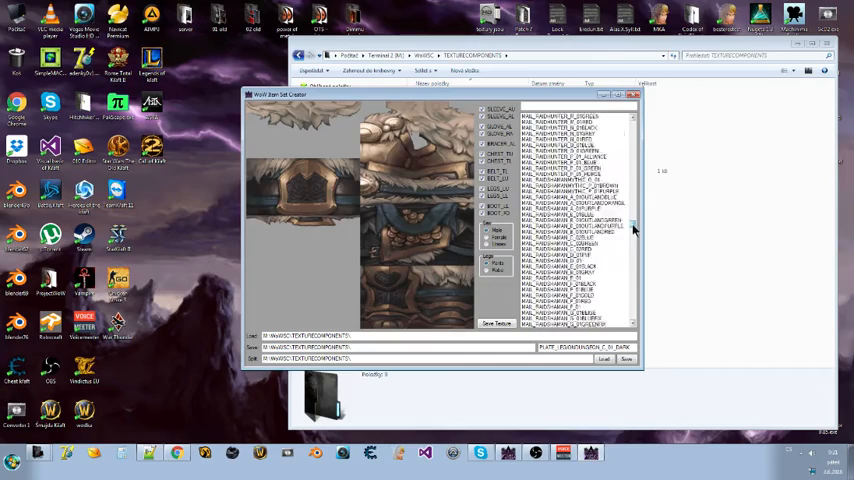
scroll(down, 3)
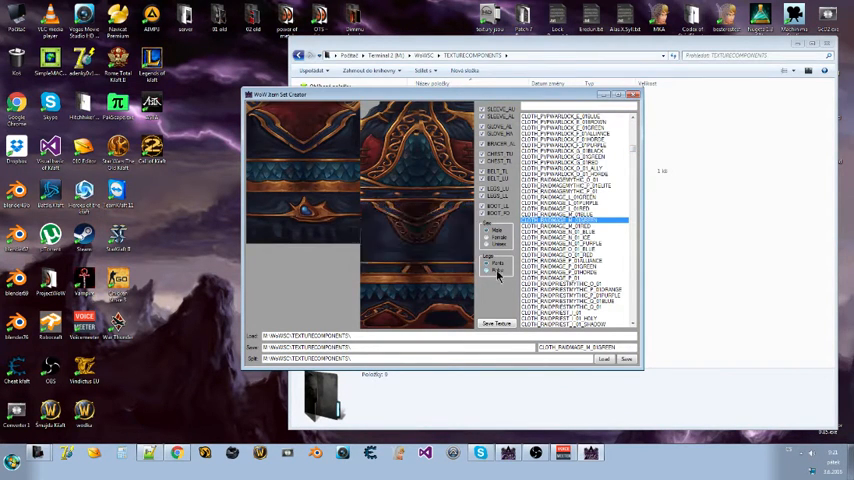
click(487, 241)
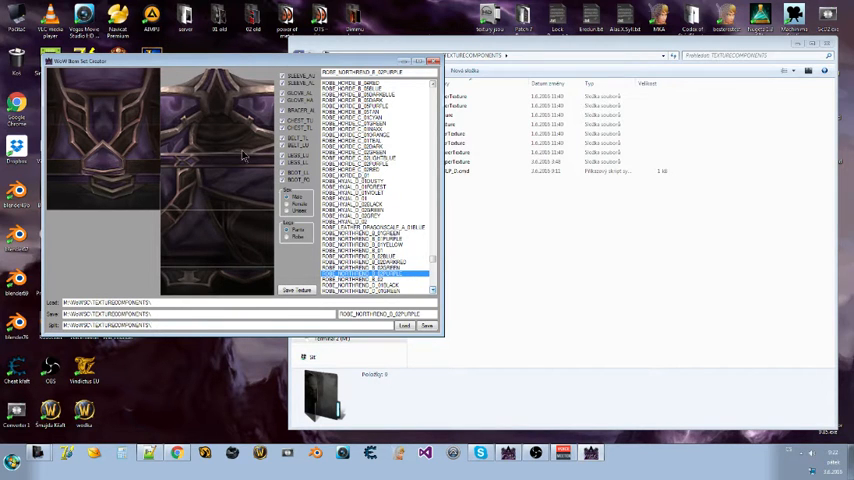
mouse_move(483, 237)
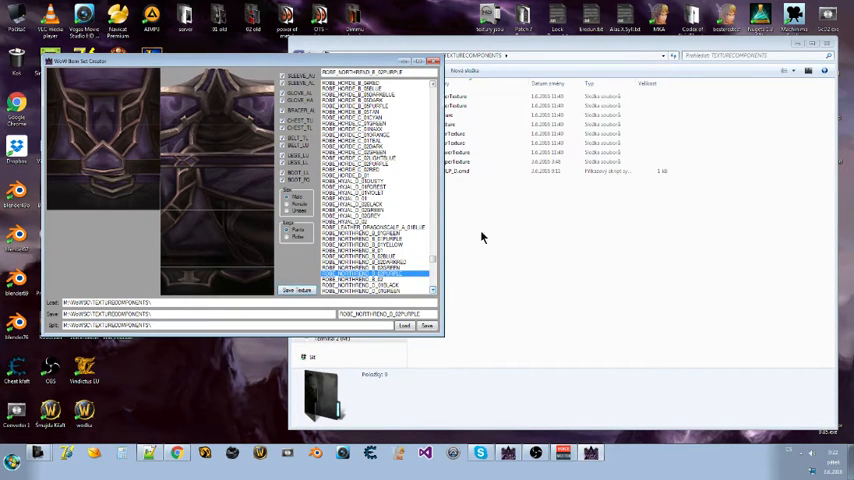
- Open ROBE_NORTHREND_B_02PURPLE.png from TEXTURECOMPONENTS in an image editor, then open the gold version
right_click(432, 178)
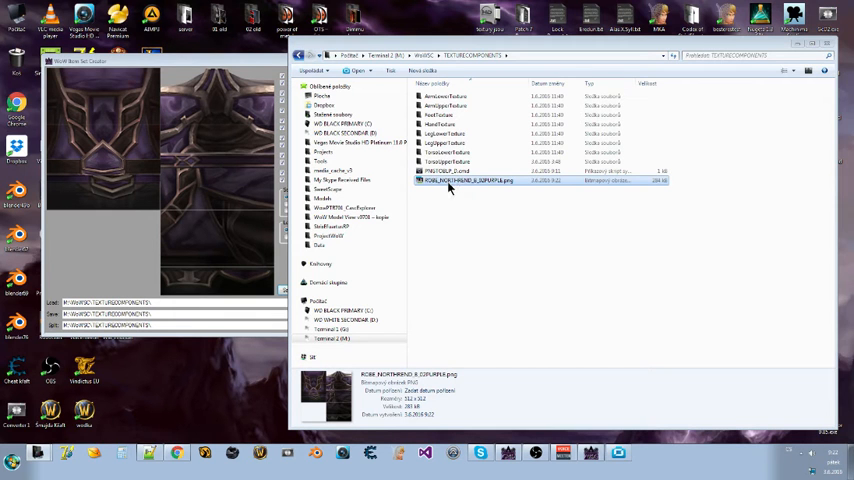
double_click(470, 179)
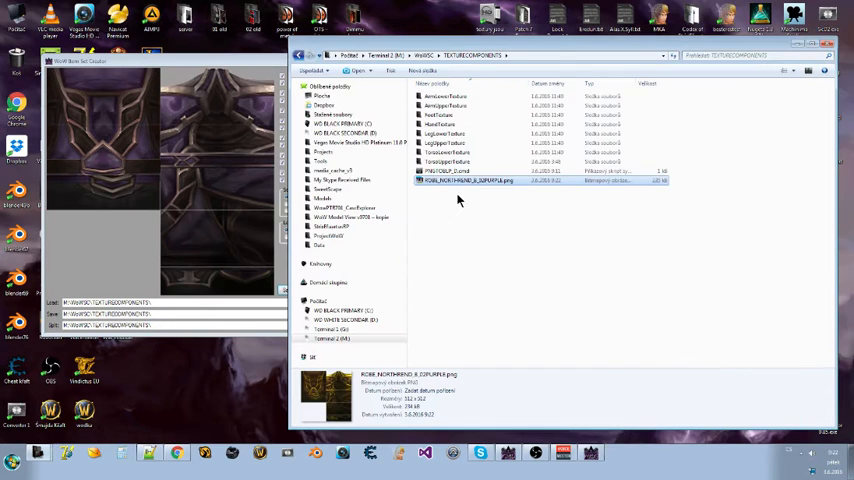
double_click(468, 180)
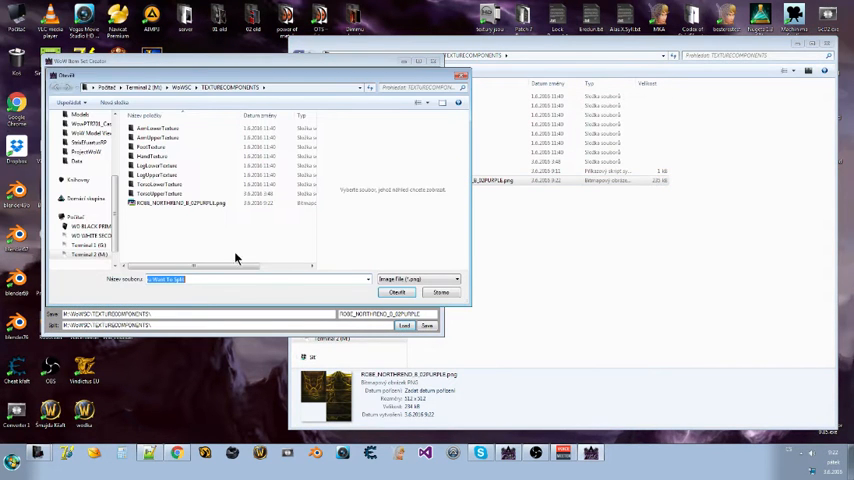
- Open the gold robe PNG in the Split file dialog
click(396, 292)
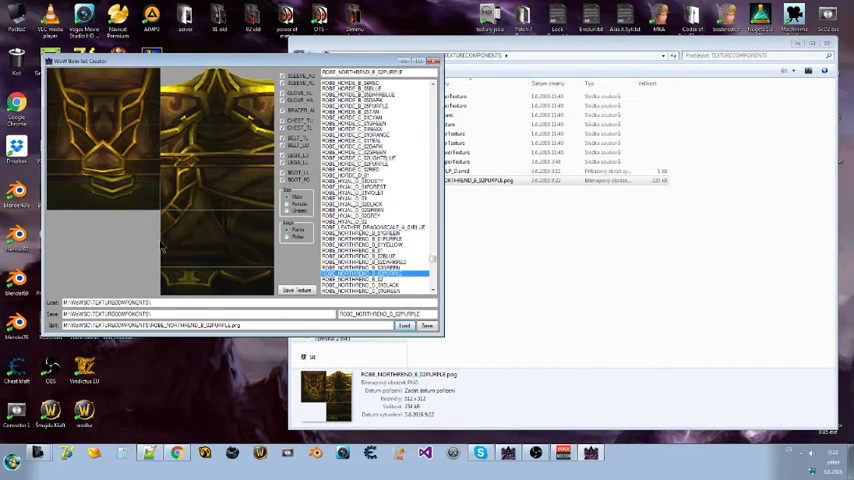
mouse_move(241, 263)
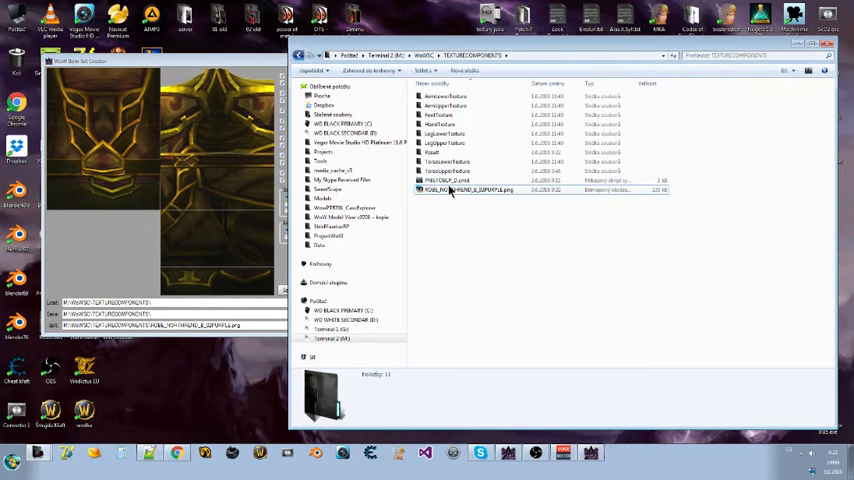
- Copy PNGTOBLP_D.cmd into the Result folder and run it on the split textures
click(445, 180)
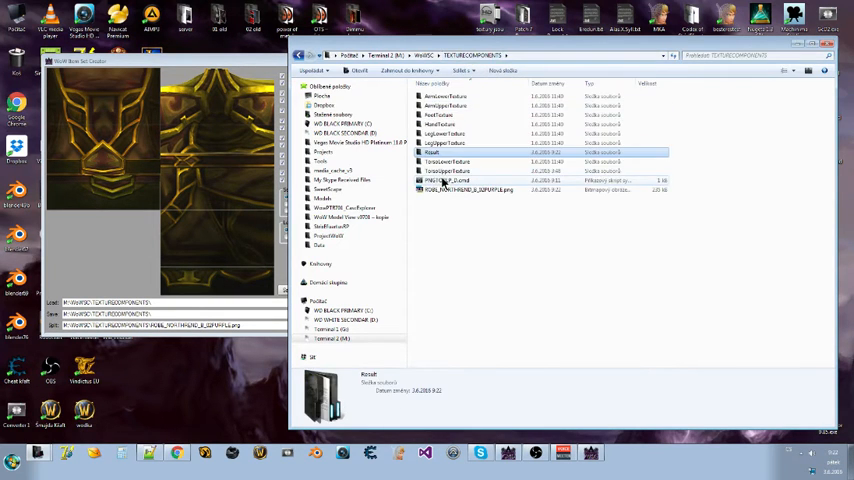
click(445, 180)
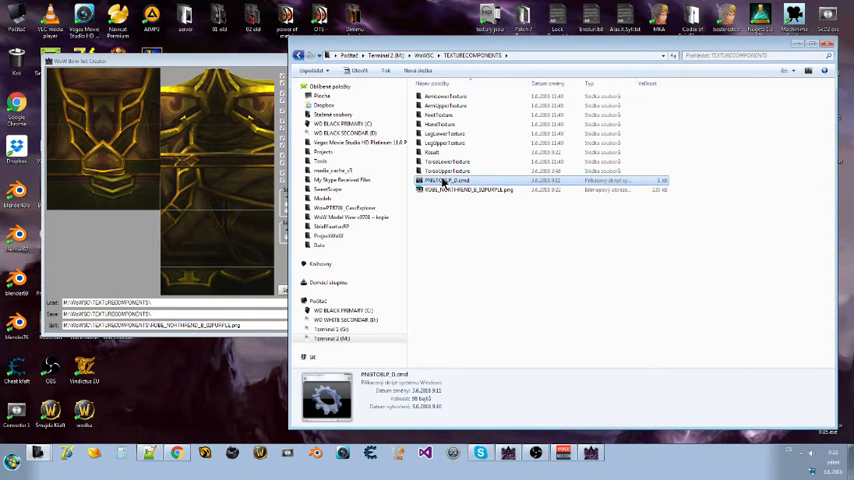
right_click(468, 189)
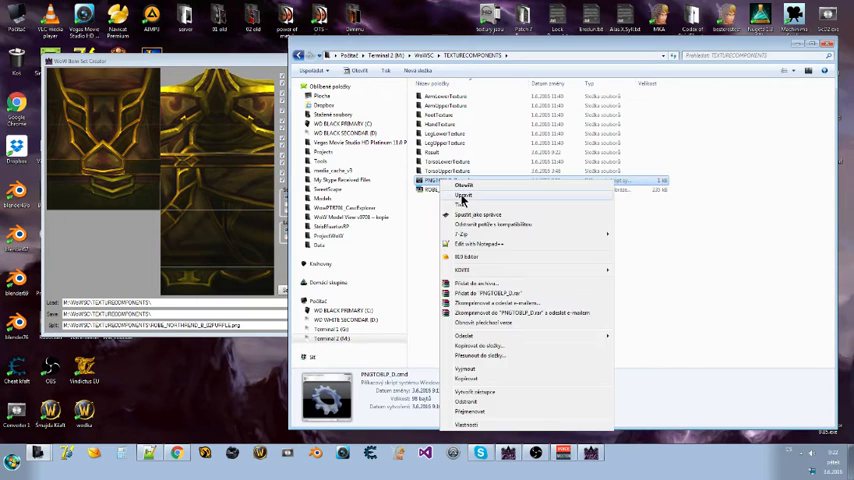
click(463, 195)
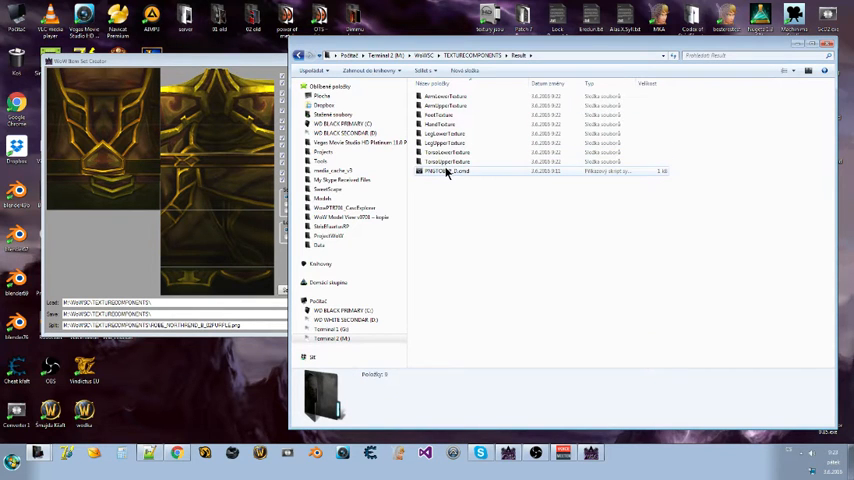
click(447, 171)
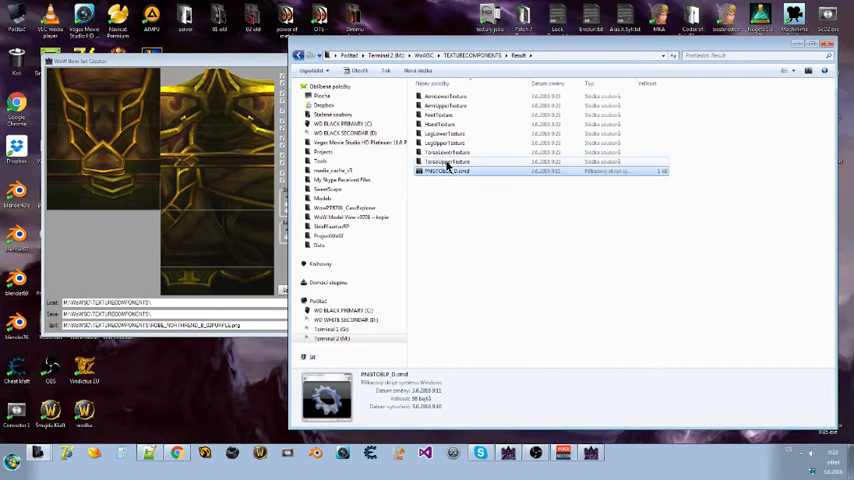
double_click(445, 161)
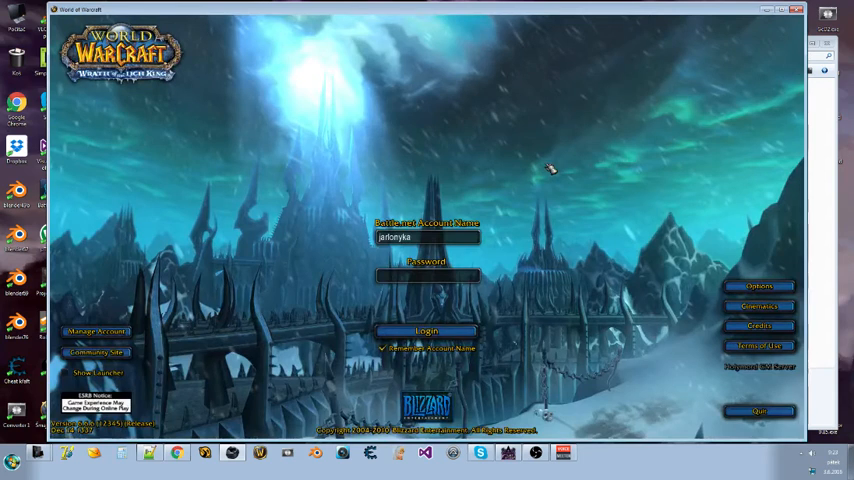
- Log in and enter the world with a character in Shadowmoon Valley
click(426, 330)
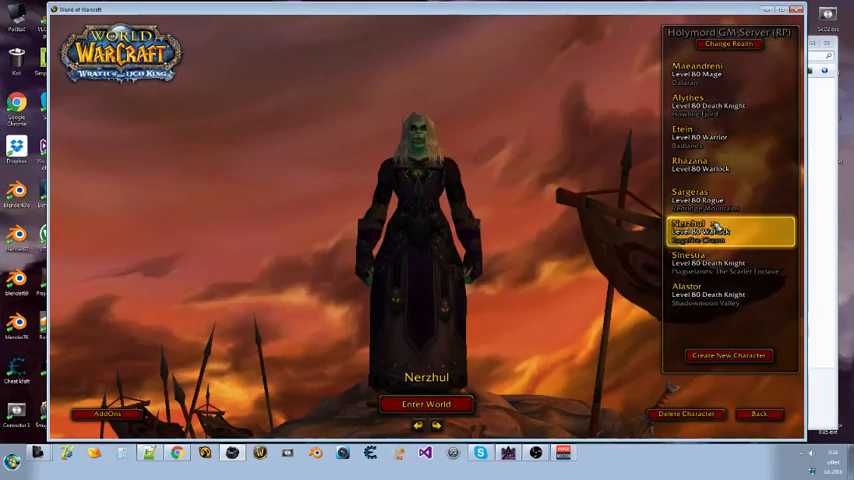
click(426, 404)
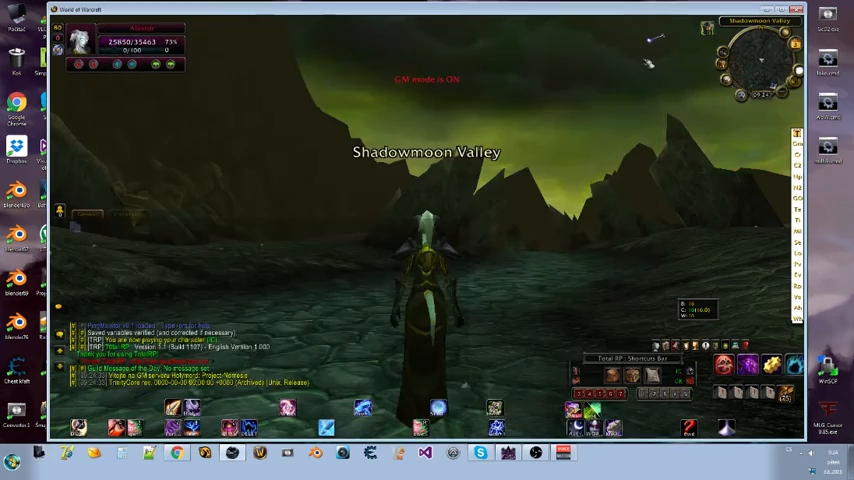
- Hide the game interface with Alt+Z
key(alt+z)
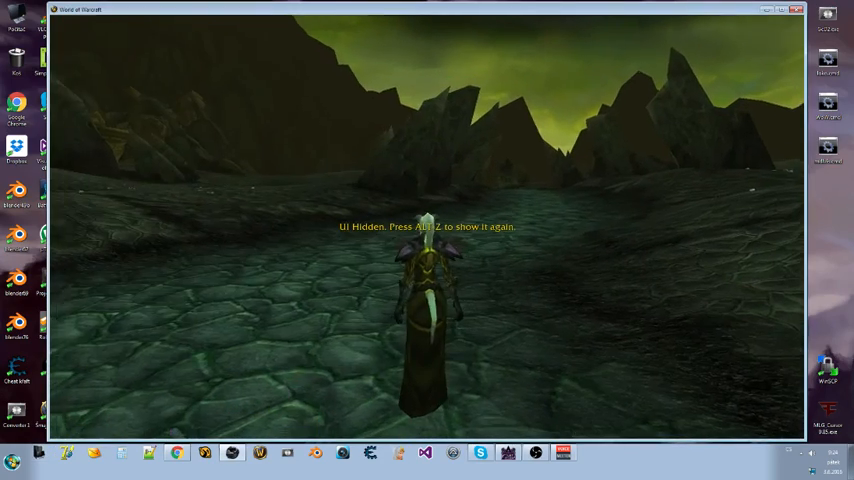